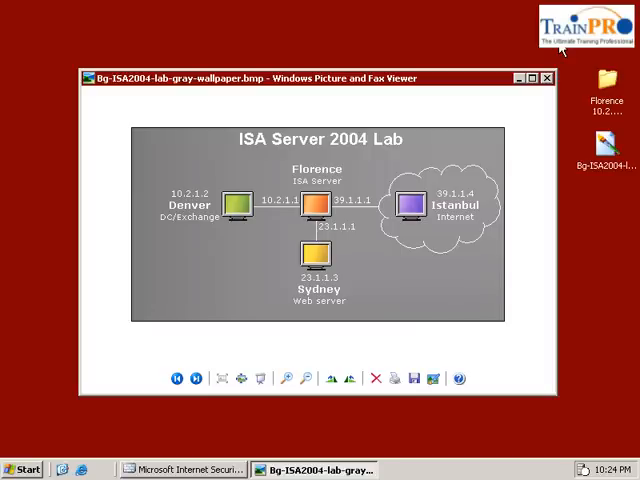
{"action": "mouse_move", "coordinate": [484, 48]}
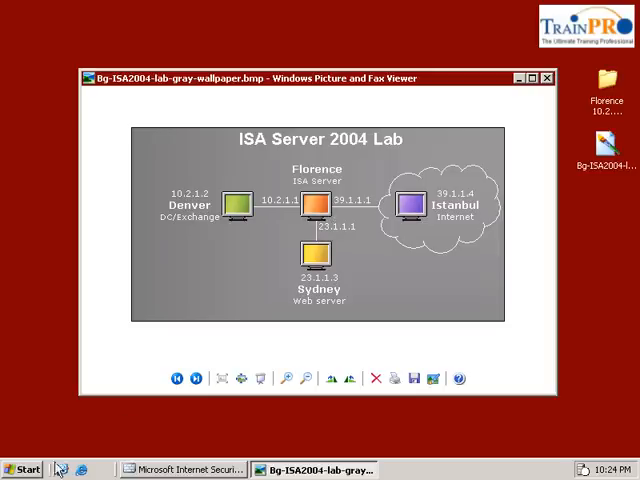
Step: Launch IIS Manager from Administrative Tools and expand the local computer's Web Sites
{"action": "left_click", "coordinate": [22, 468]}
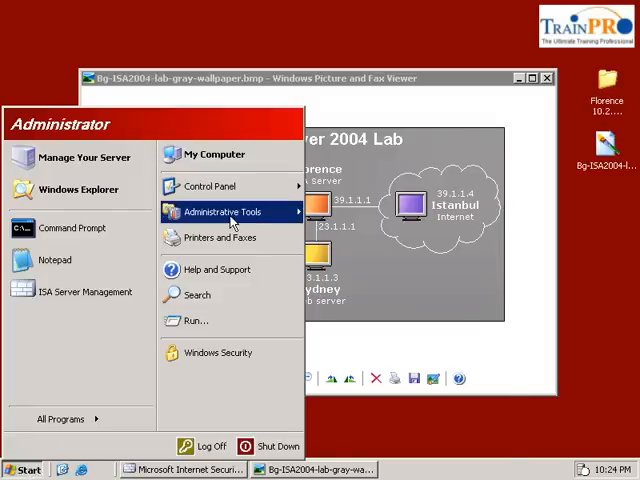
{"action": "left_click", "coordinate": [228, 212]}
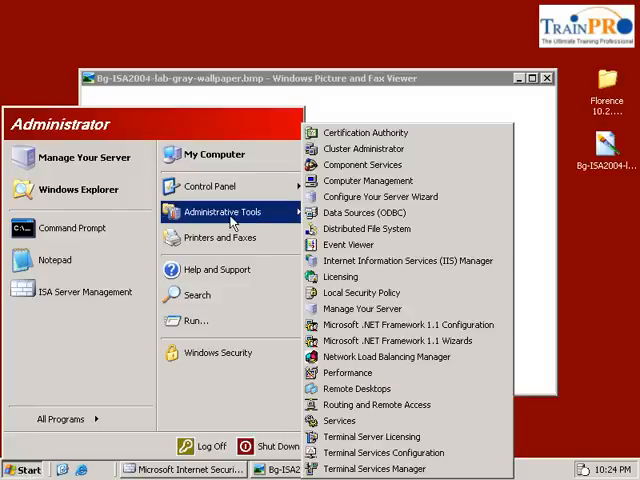
{"action": "left_click", "coordinate": [408, 260]}
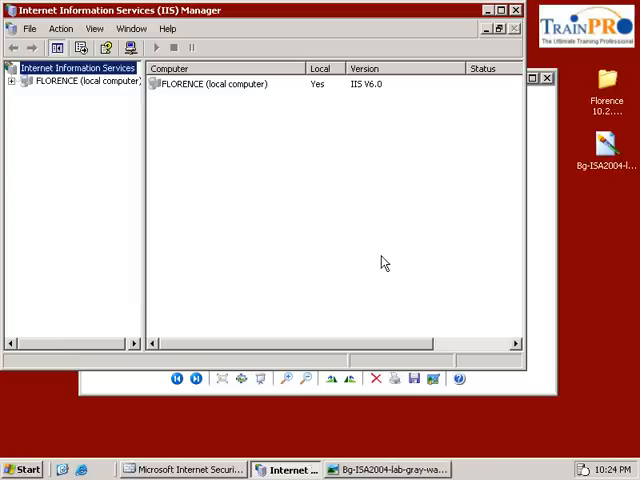
{"action": "left_click", "coordinate": [12, 84]}
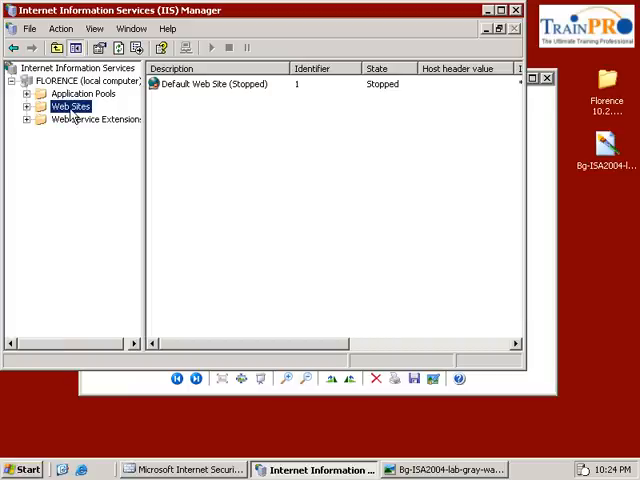
{"action": "left_click", "coordinate": [216, 84]}
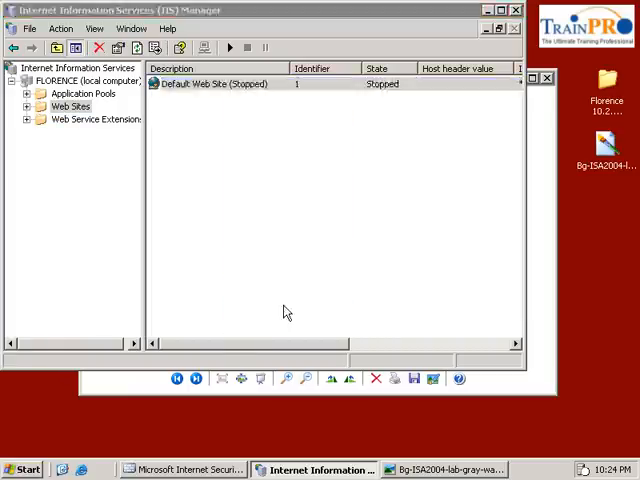
Step: Start the stopped Default Web Site, then close IIS Manager
{"action": "double_click", "coordinate": [230, 84]}
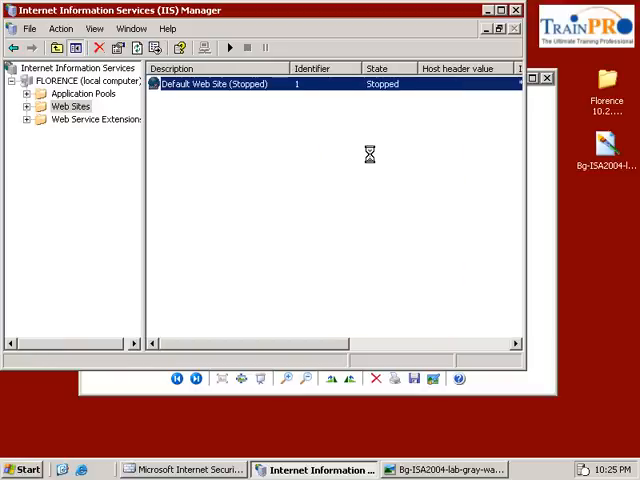
{"action": "left_click", "coordinate": [228, 48]}
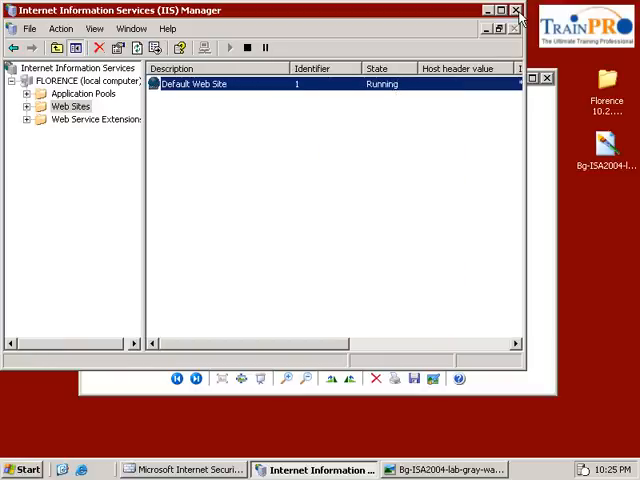
{"action": "left_click", "coordinate": [444, 468]}
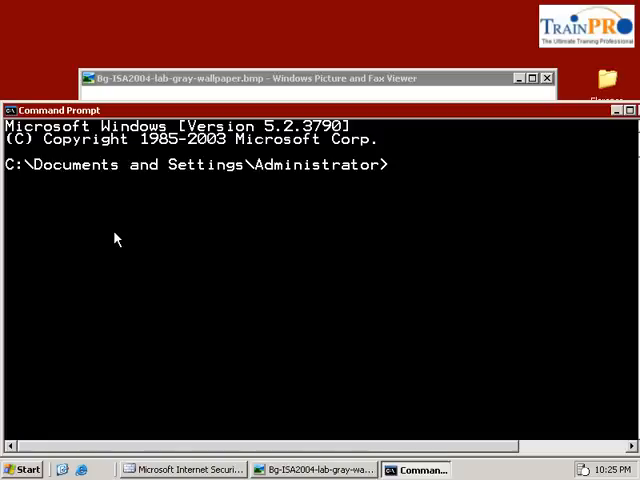
Step: Change to the drive root and run netstat -nao to list listening ports
{"action": "type", "text": "cd\\"}
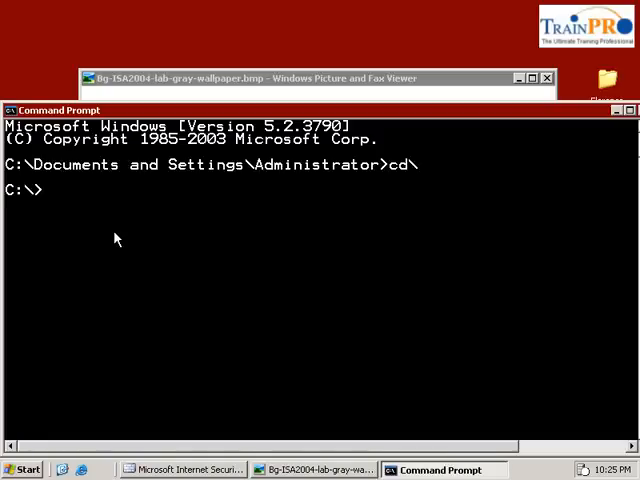
{"action": "type", "text": "ne"}
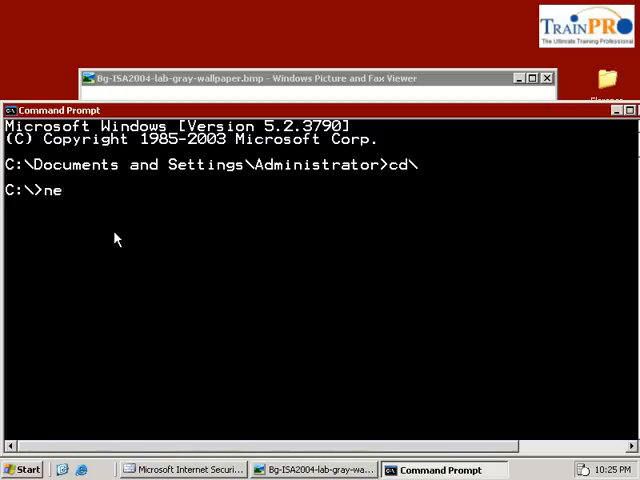
{"action": "type", "text": "tstat -"}
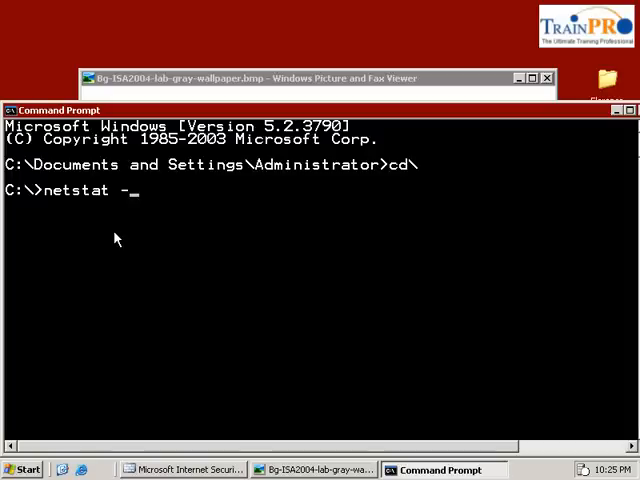
{"action": "type", "text": "nao"}
{"action": "type", "text": "t"}
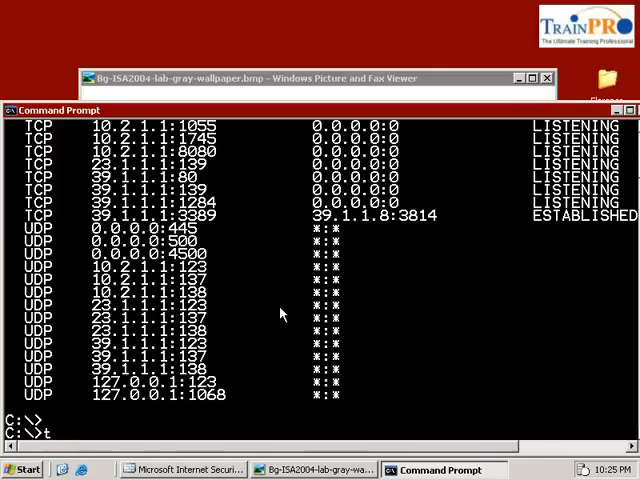
Step: Run tasklist /svc to map processes to services, then rerun netstat -nao and review the output
{"action": "type", "text": "asklist"}
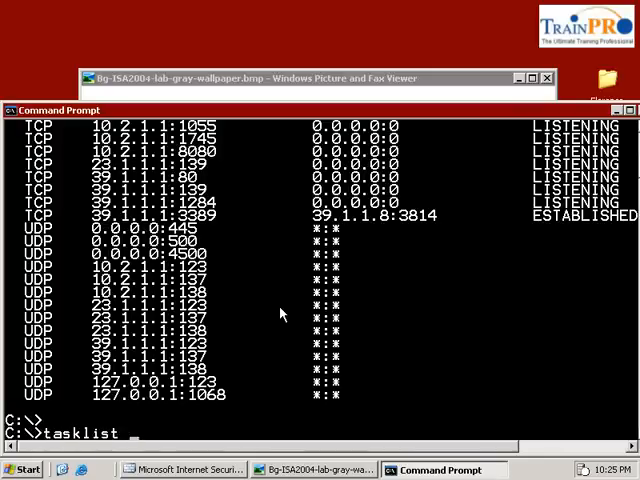
{"action": "type", "text": "/"}
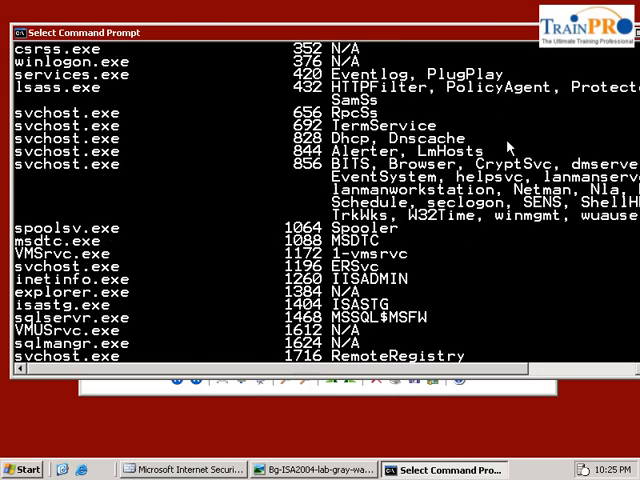
{"action": "type", "text": "netstat -nao"}
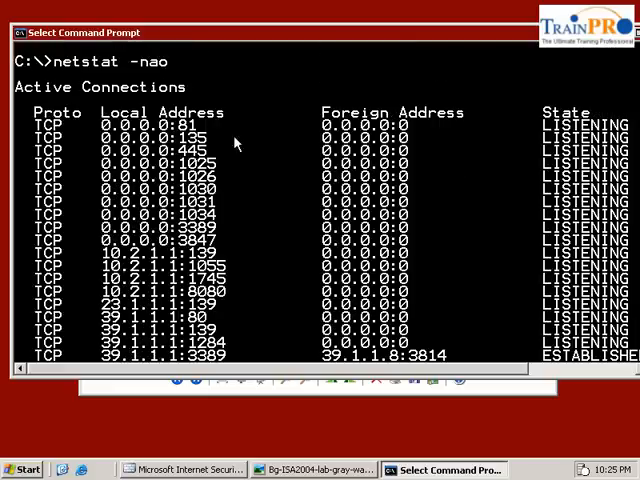
{"action": "scroll", "scroll_direction": "right", "scroll_amount": 3}
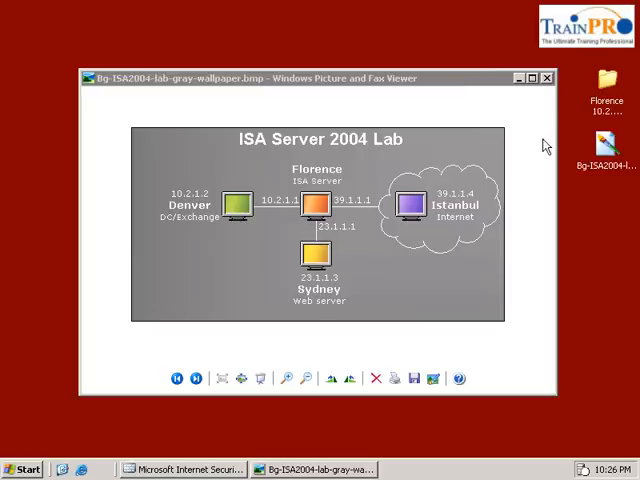
{"action": "mouse_move", "coordinate": [508, 130]}
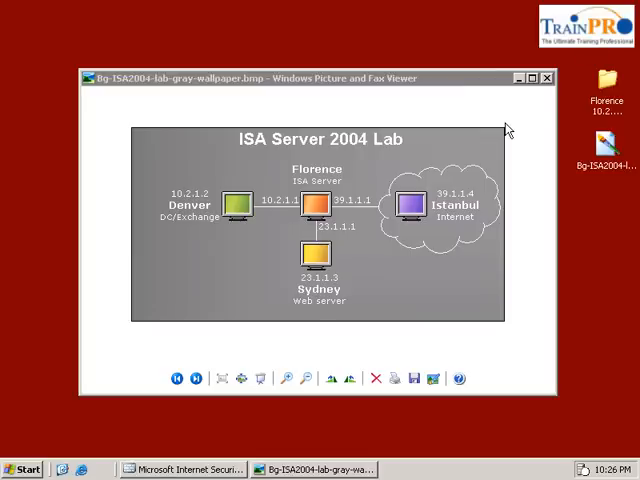
Step: Return to the ISA Server console's Firewall Policy and select the Web Home Page (Sydney) rule
{"action": "left_click", "coordinate": [180, 468]}
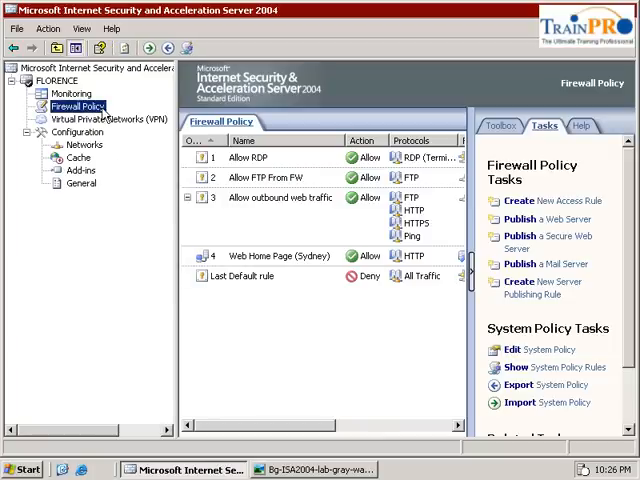
{"action": "left_click", "coordinate": [280, 256]}
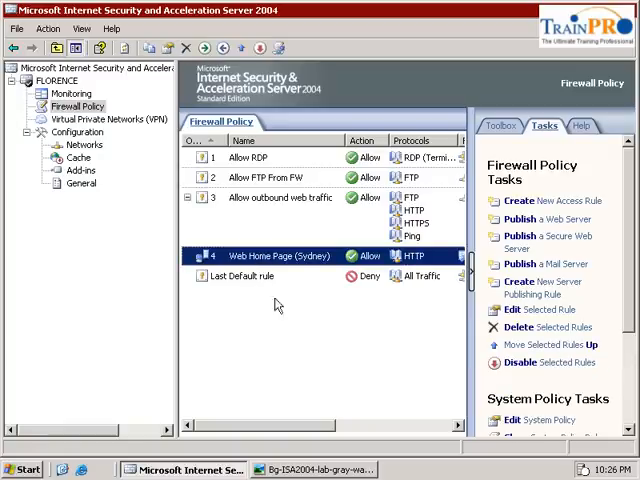
{"action": "mouse_move", "coordinate": [520, 236]}
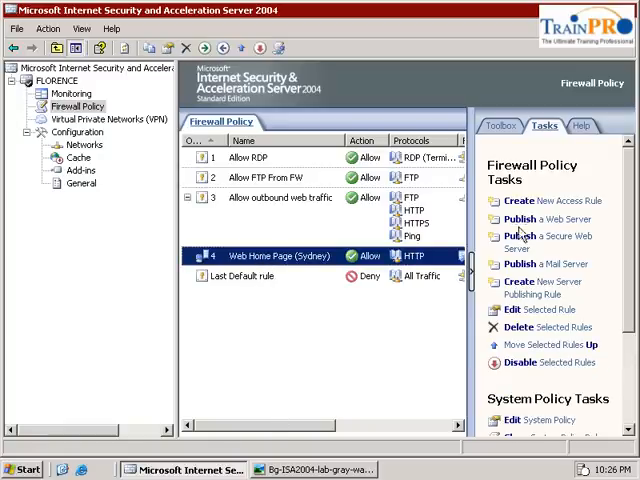
Step: Start a new web publishing rule named 'Products Web Site on ISA'
{"action": "left_click", "coordinate": [534, 220]}
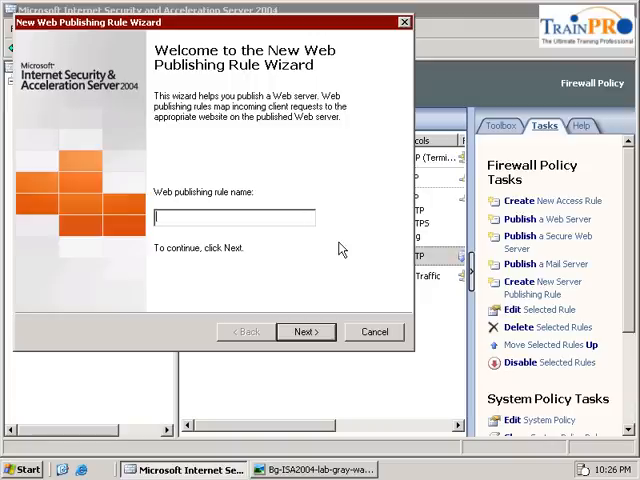
{"action": "type", "text": "Pro"}
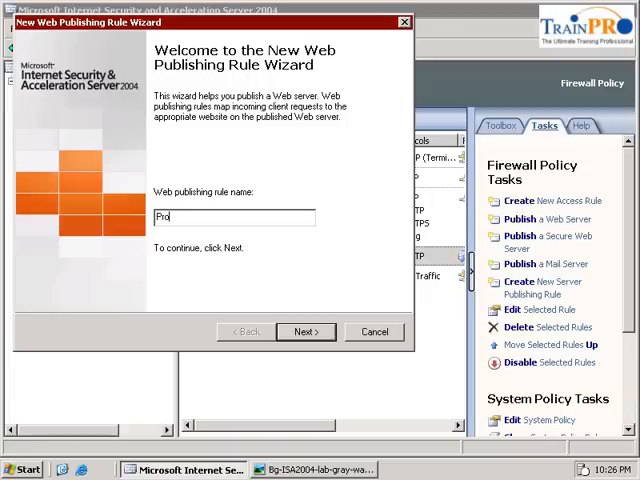
{"action": "type", "text": "ducts Web Site on"}
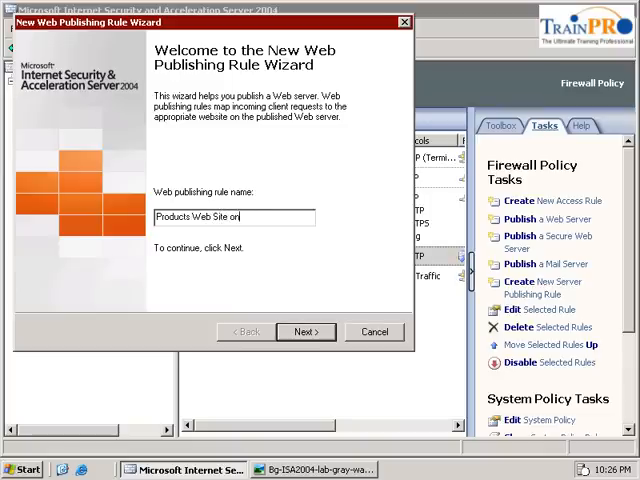
{"action": "type", "text": "ISA"}
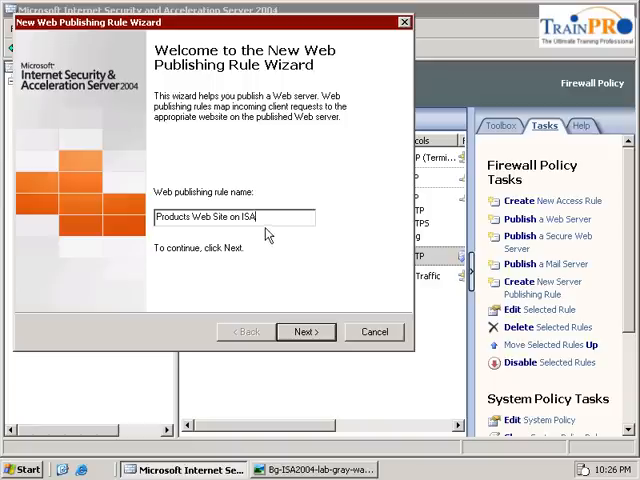
{"action": "left_click", "coordinate": [306, 332]}
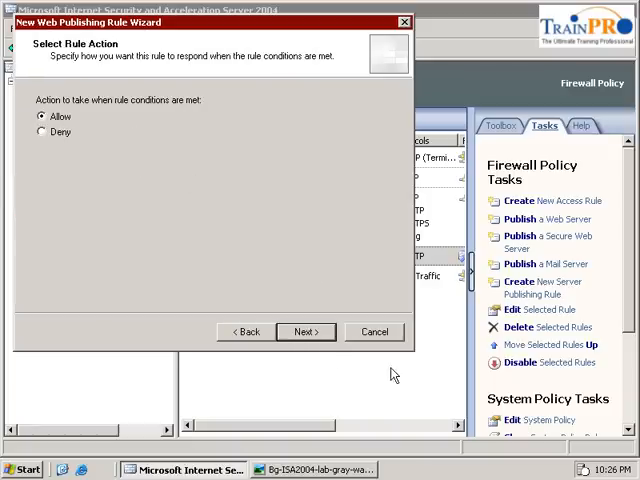
Step: Set the rule to Allow and publish the internal web server at 10.2.1.5
{"action": "left_click", "coordinate": [306, 332]}
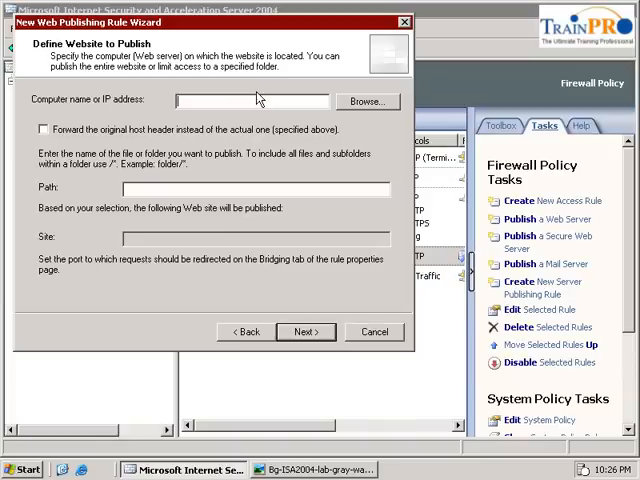
{"action": "type", "text": "10.2.1.1"}
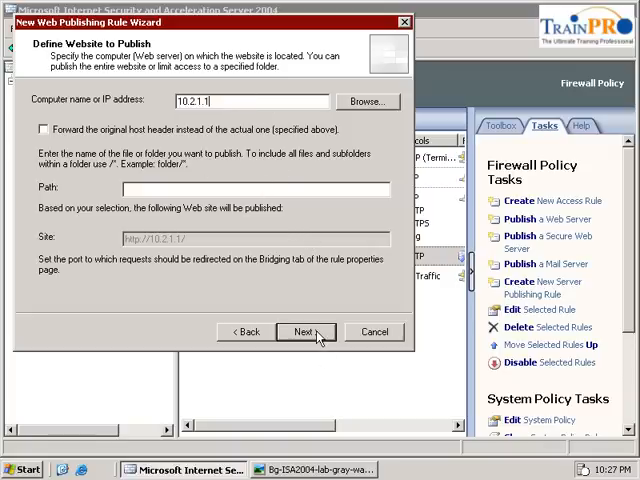
{"action": "left_click", "coordinate": [306, 332]}
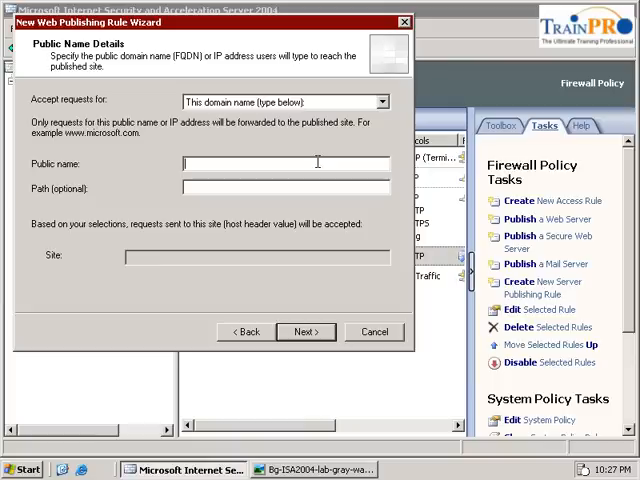
{"action": "type", "text": "www.con"}
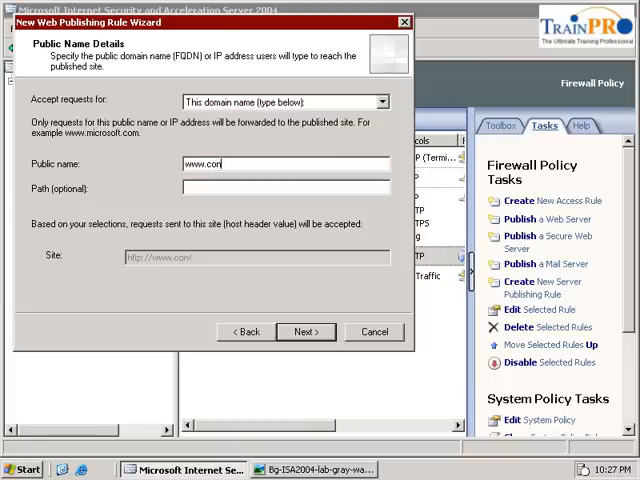
{"action": "type", "text": "toso"}
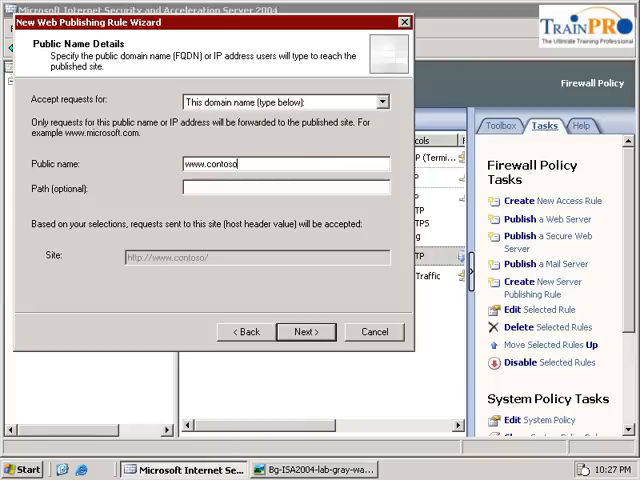
{"action": "type", "text": ".com"}
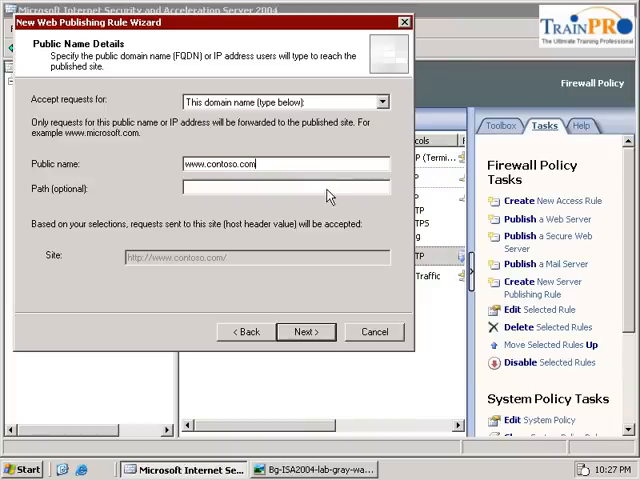
{"action": "type", "text": "produc"}
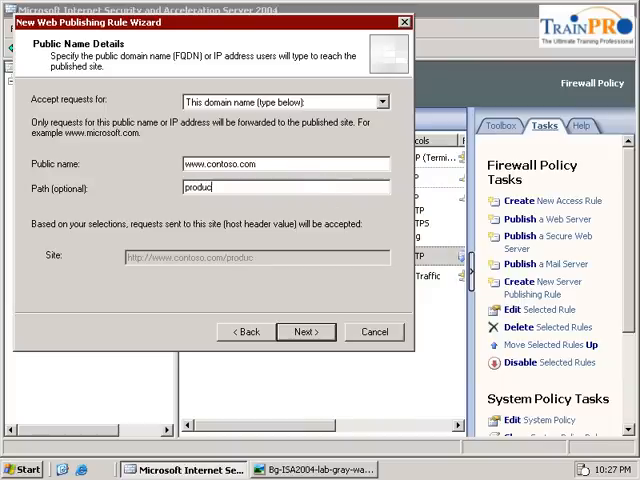
{"action": "type", "text": "ts"}
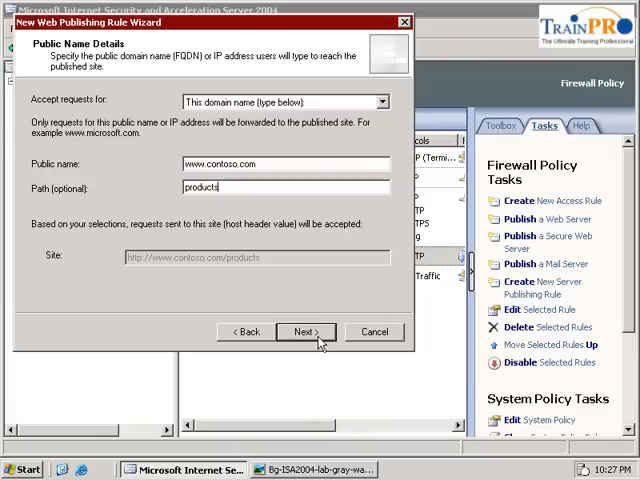
{"action": "left_click", "coordinate": [306, 332]}
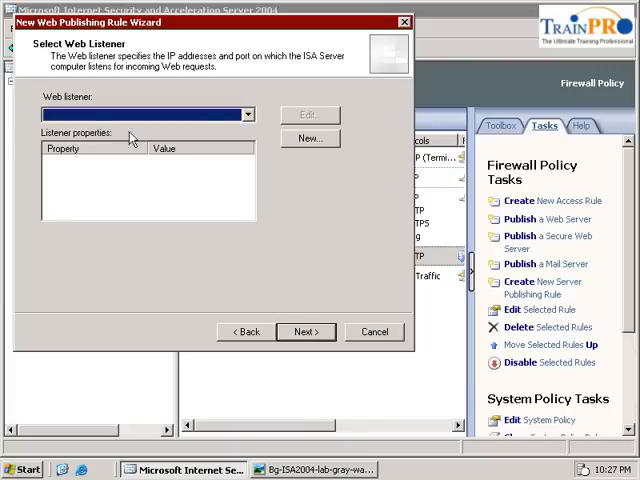
Step: Assign the External Web 80 listener, keep All Users and finish the rule
{"action": "left_click", "coordinate": [246, 114]}
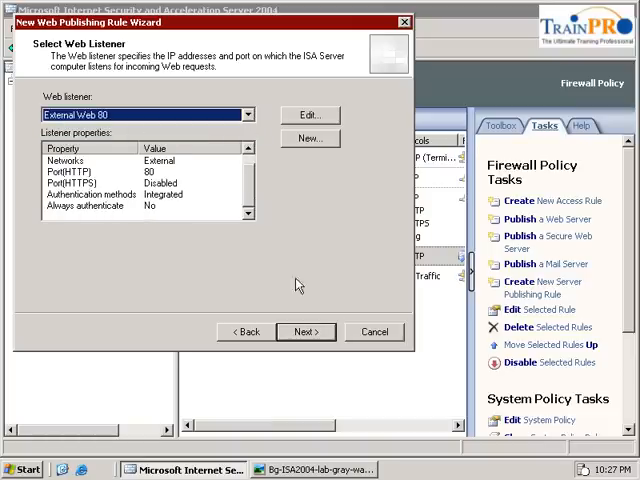
{"action": "left_click", "coordinate": [306, 332]}
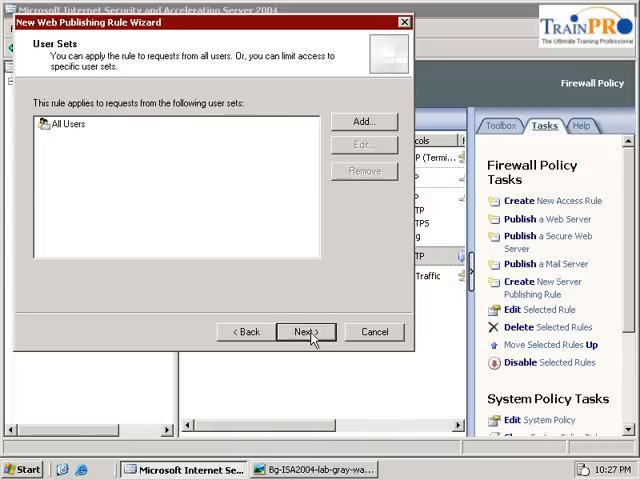
{"action": "left_click", "coordinate": [304, 332]}
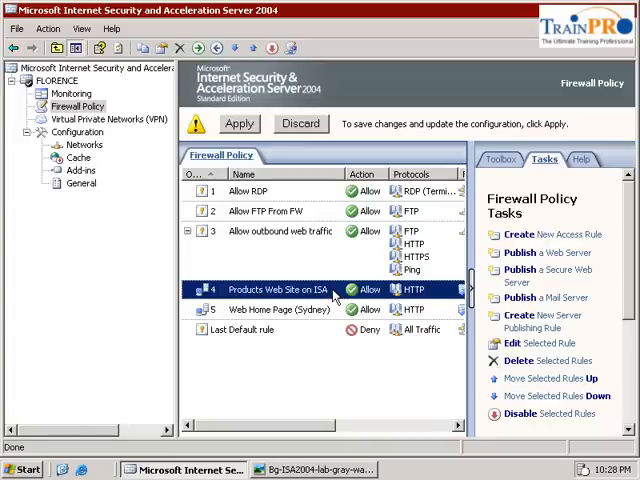
Step: In the rule's Bridging properties, redirect HTTP requests to port 81
{"action": "right_click", "coordinate": [290, 288]}
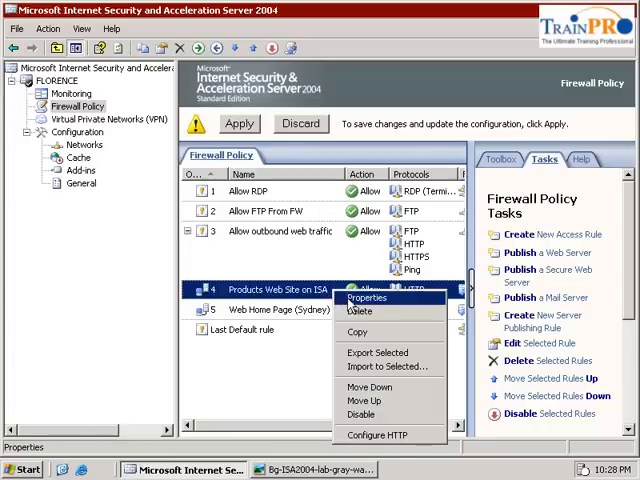
{"action": "left_click", "coordinate": [368, 296]}
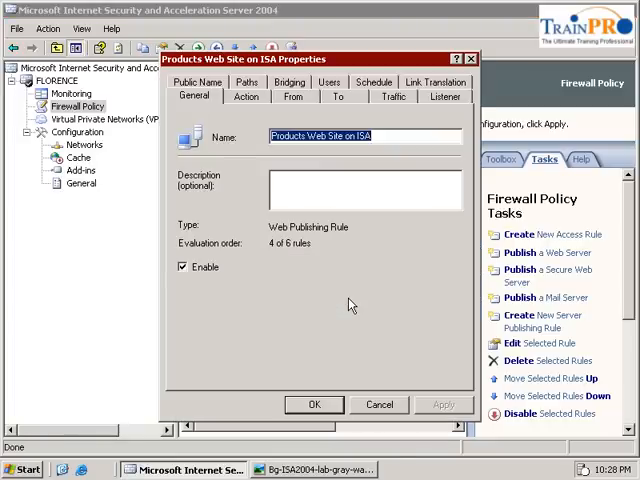
{"action": "left_click", "coordinate": [444, 96]}
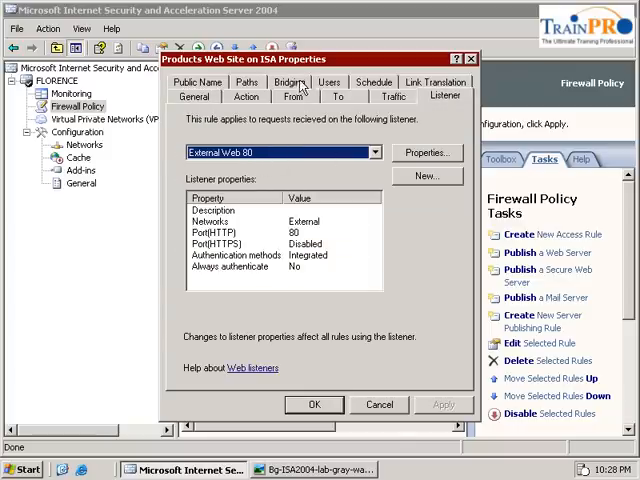
{"action": "left_click", "coordinate": [288, 96]}
{"action": "type", "text": "8"}
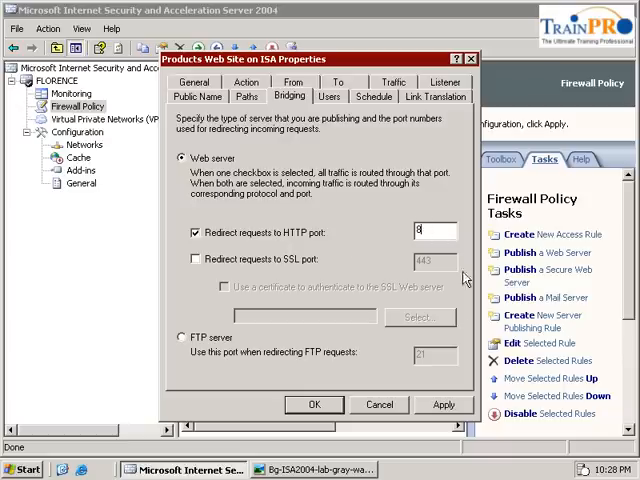
{"action": "type", "text": "1"}
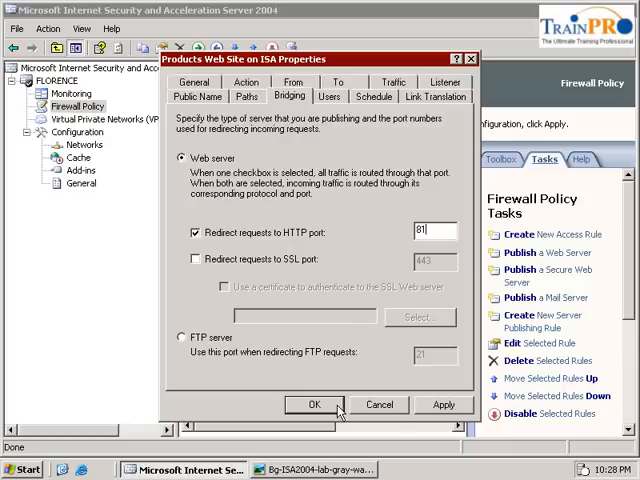
{"action": "left_click", "coordinate": [312, 404]}
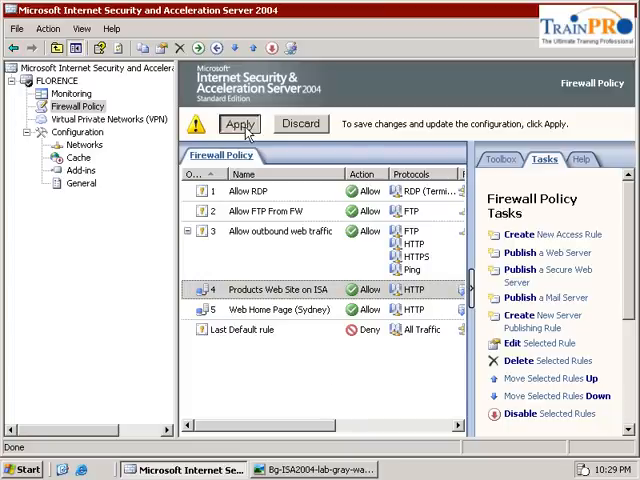
Step: Apply the pending firewall policy changes
{"action": "left_click", "coordinate": [240, 124]}
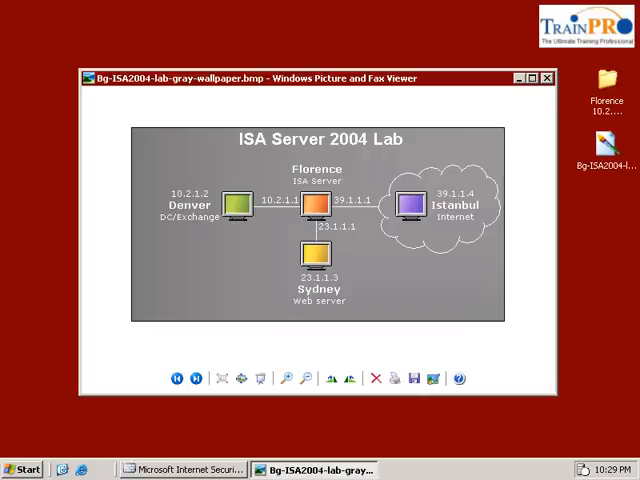
Step: Switch from the lab diagram to the Internet Explorer window
{"action": "left_click", "coordinate": [596, 96]}
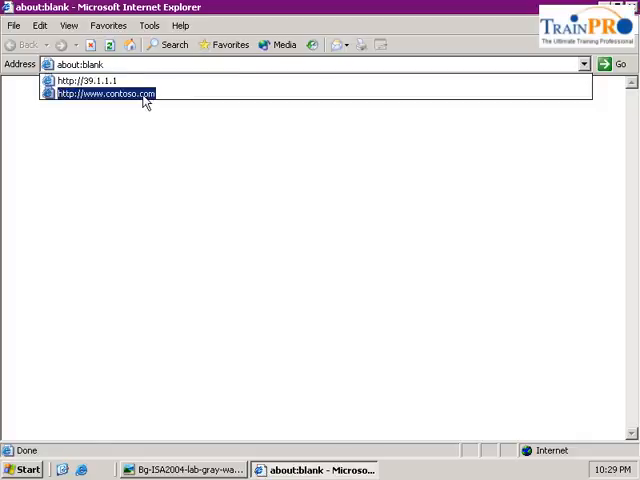
{"action": "left_click", "coordinate": [104, 92]}
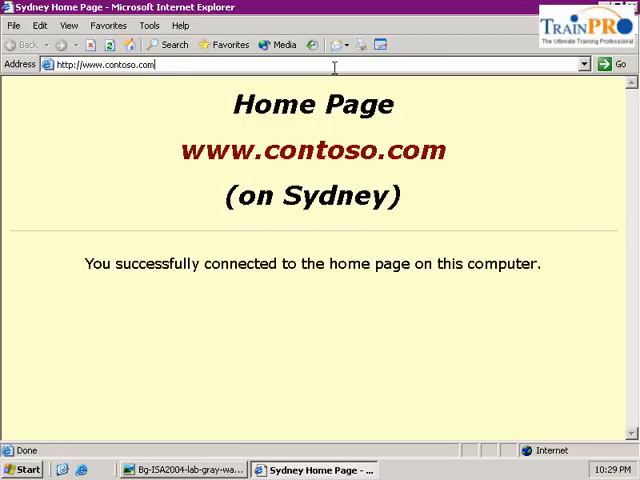
{"action": "type", "text": "/products"}
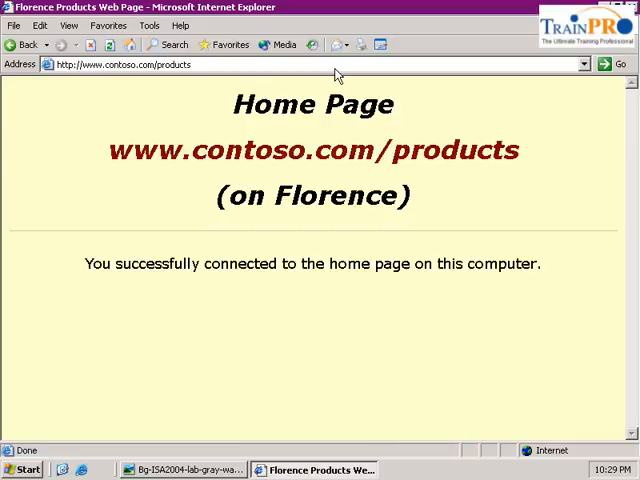
{"action": "mouse_move", "coordinate": [288, 222]}
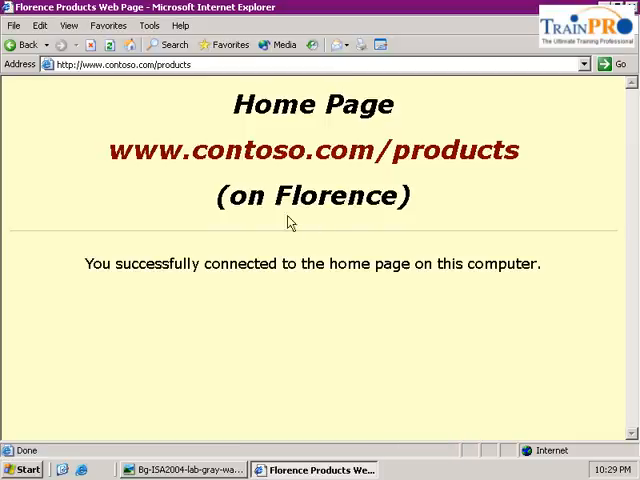
{"action": "mouse_move", "coordinate": [324, 222]}
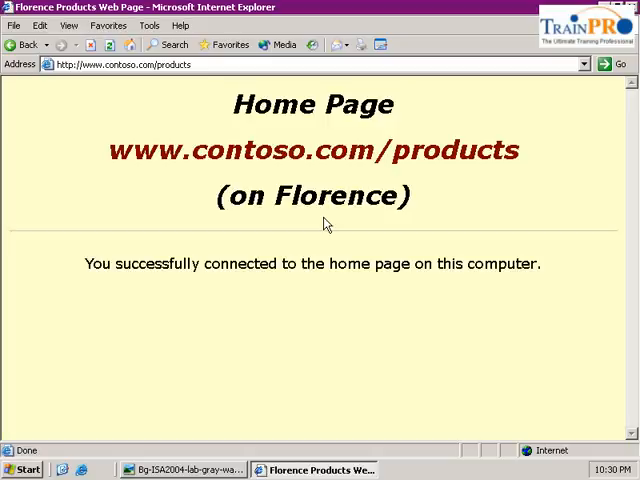
{"action": "mouse_move", "coordinate": [456, 170]}
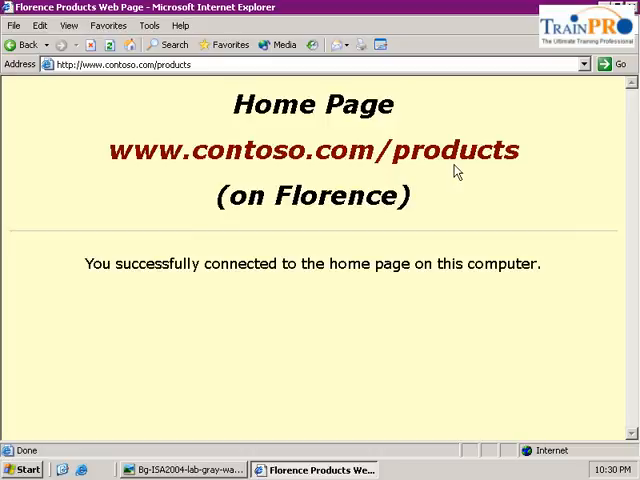